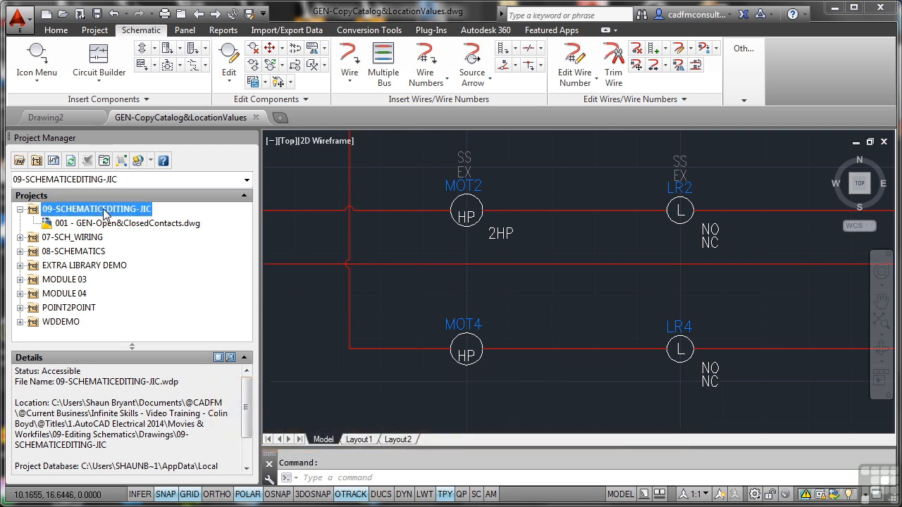
Add the GEN-CopyCatalog&LocationValues drawing to the project, applying project defaults
right_click(96, 208)
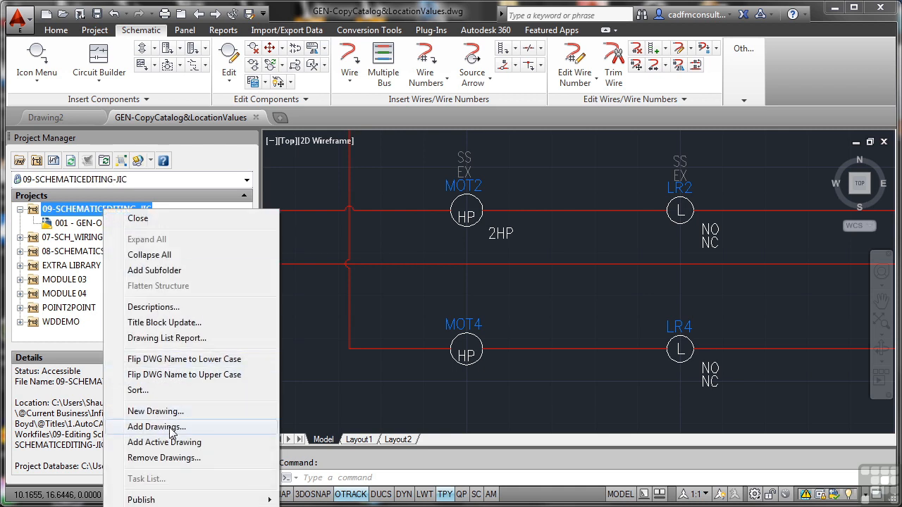
left_click(157, 426)
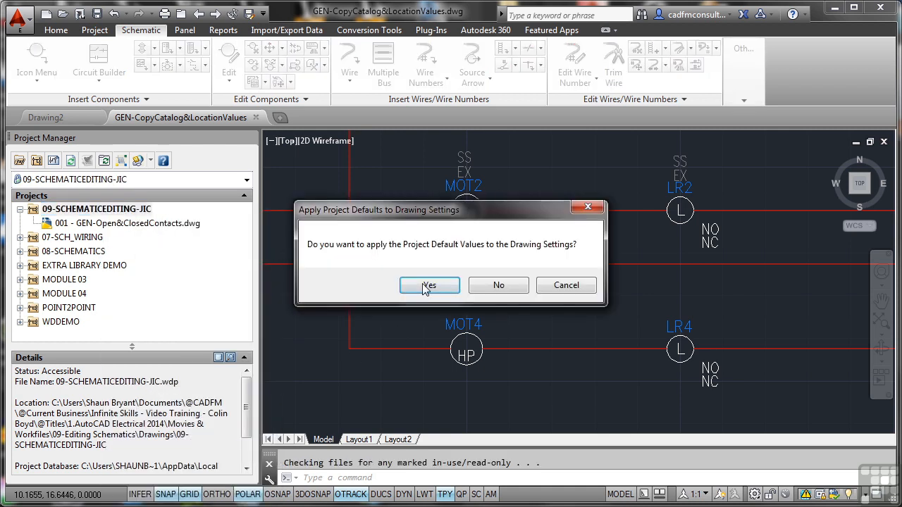
left_click(428, 285)
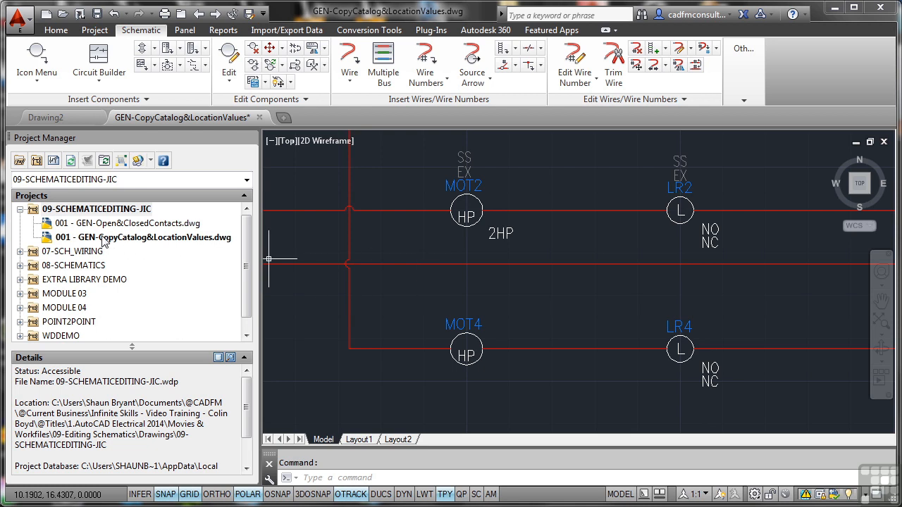
mouse_move(65, 243)
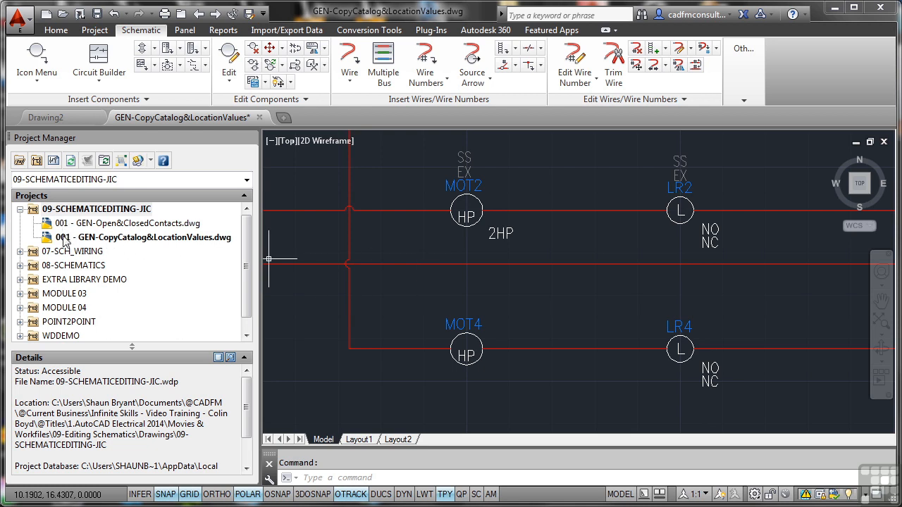
Change the new drawing's Sheet value from 001 to 002 in its Drawing Properties
right_click(144, 237)
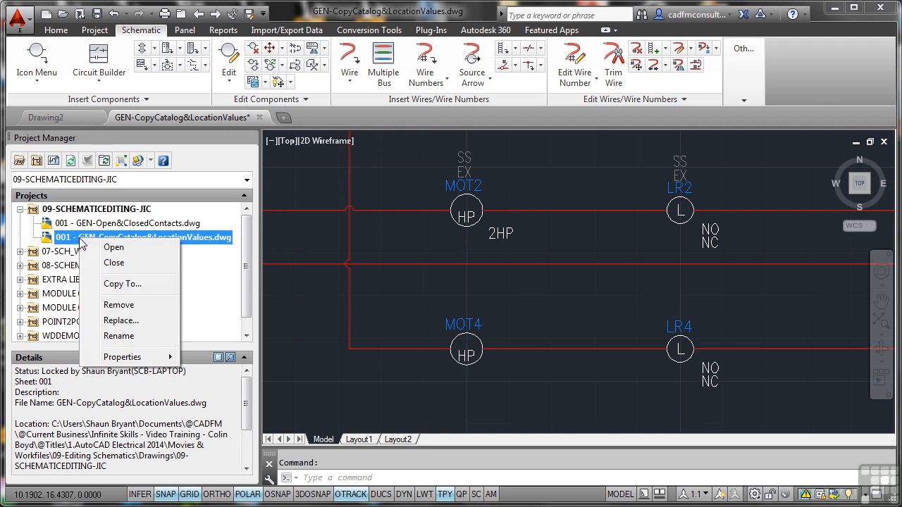
left_click(123, 356)
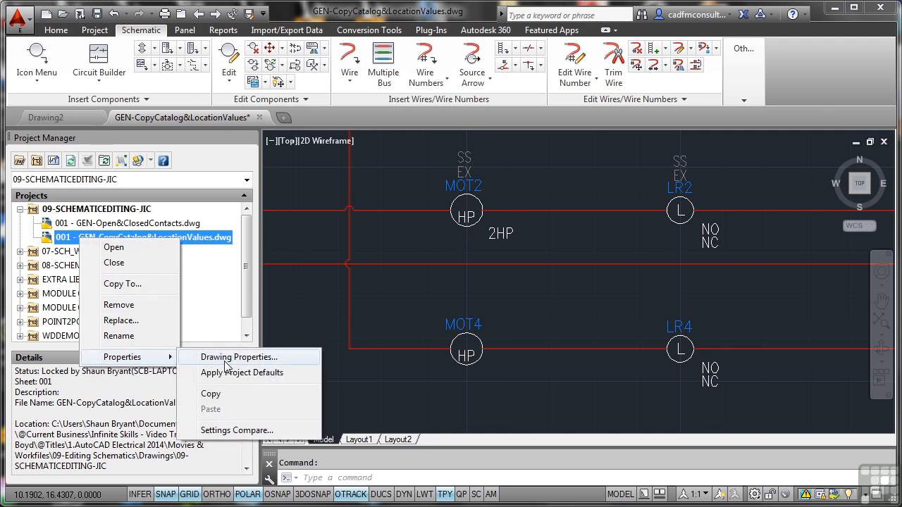
left_click(237, 357)
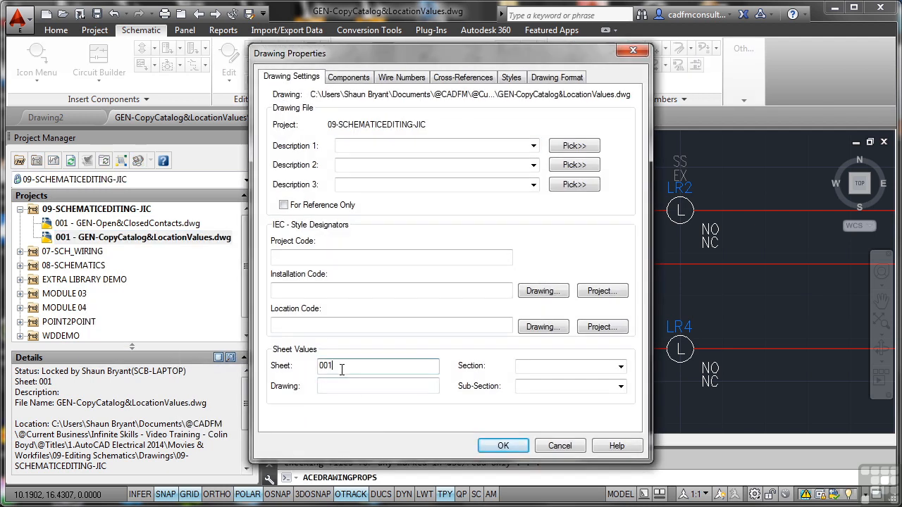
left_click(502, 445)
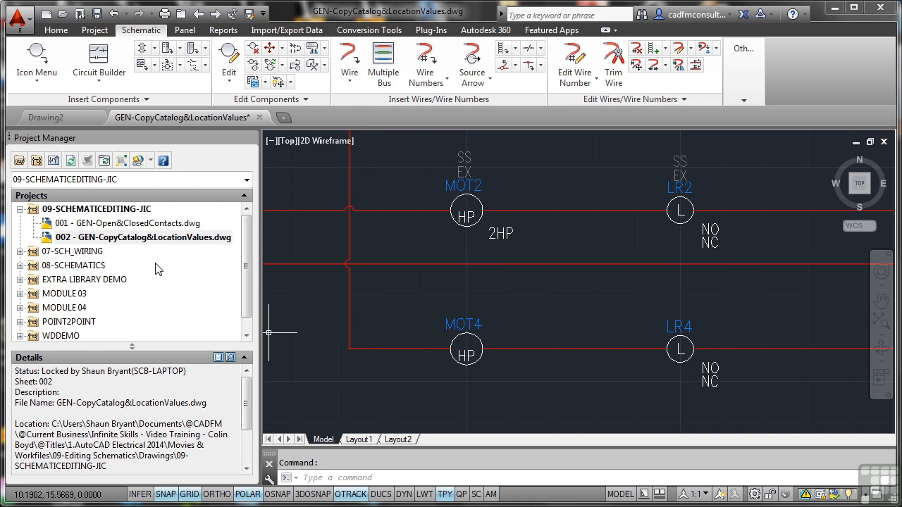
mouse_move(236, 251)
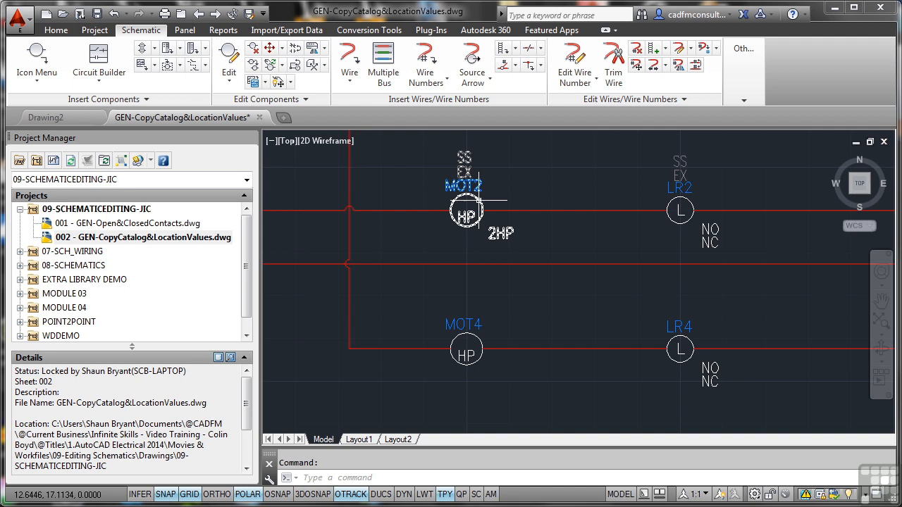
mouse_move(465, 167)
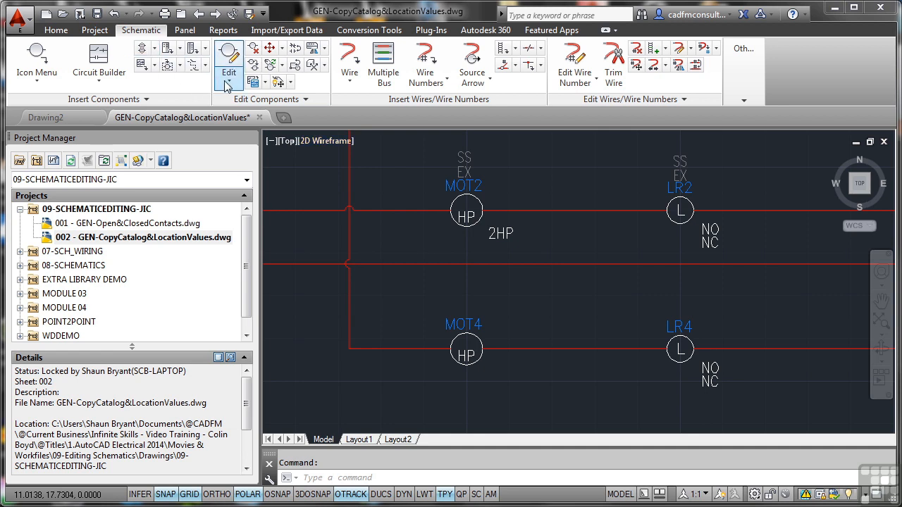
Run Copy Catalog Assignment with MOT2 as master and confirm its AB 1329RS AC motor entry via Catalog Lookup
left_click(229, 74)
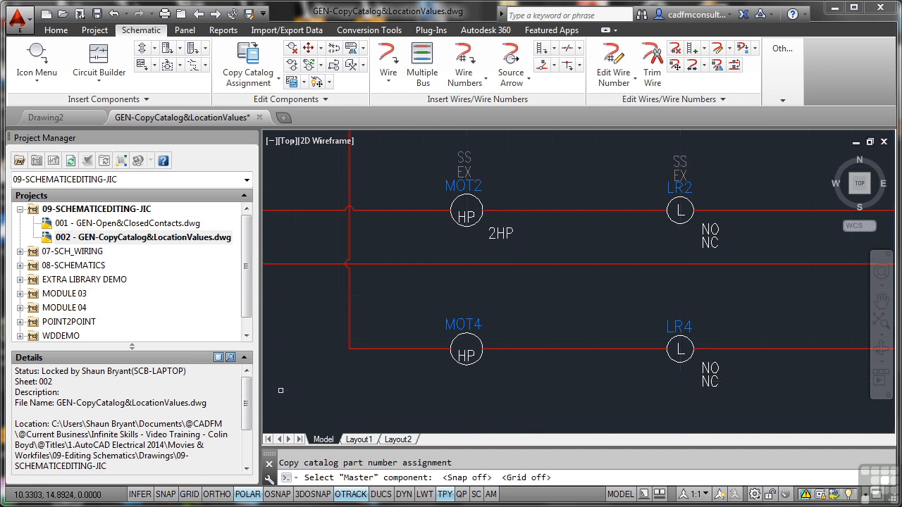
mouse_move(541, 245)
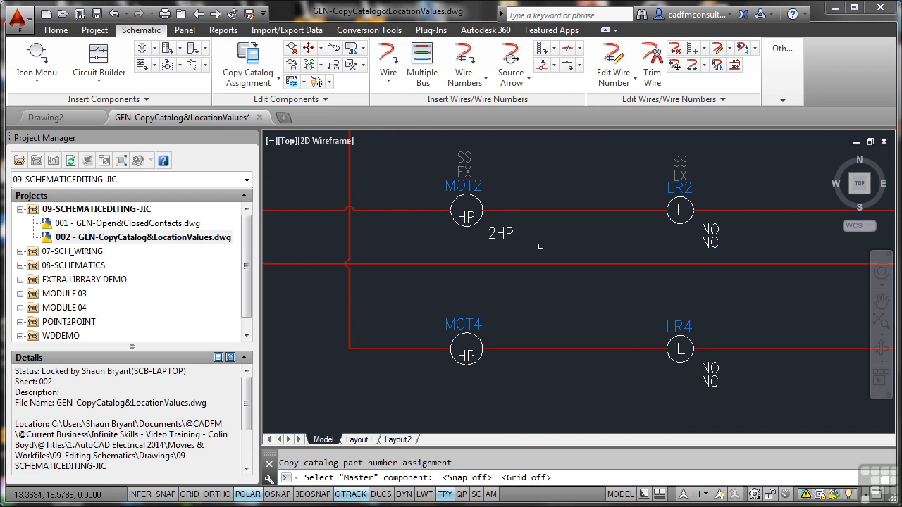
left_click(465, 211)
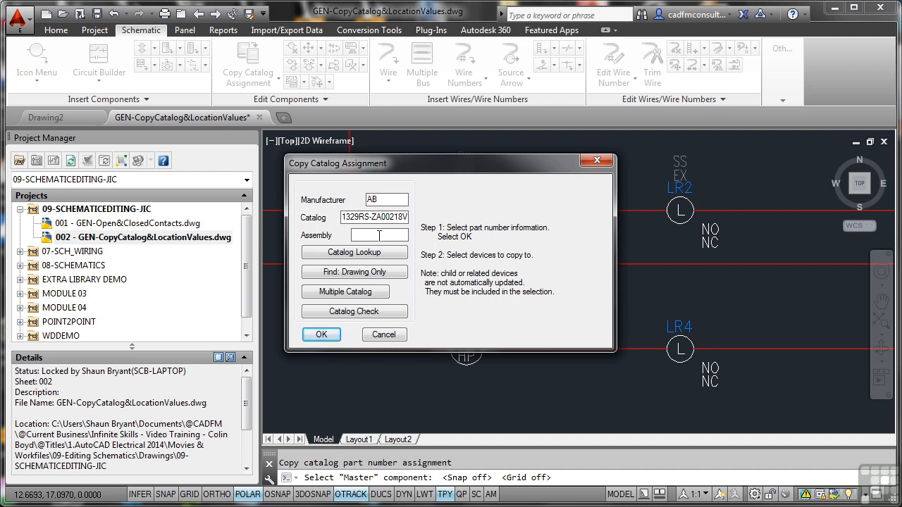
left_click(353, 252)
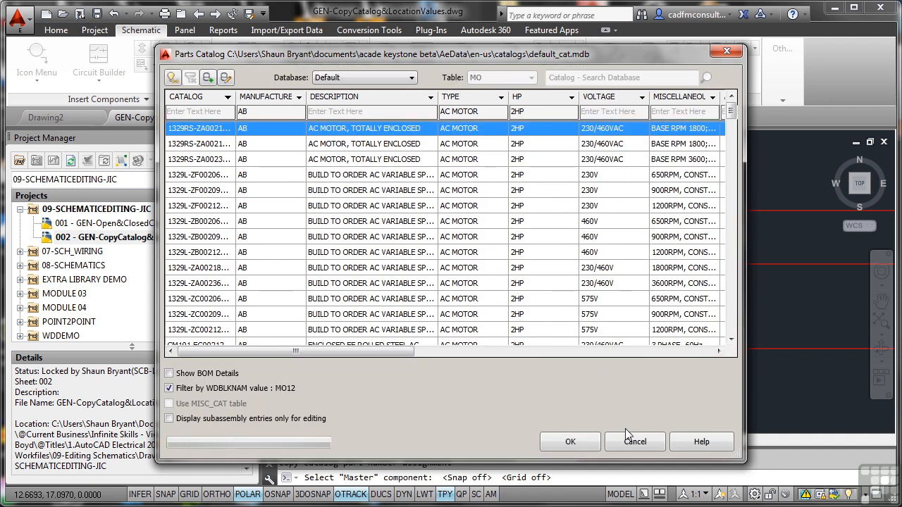
left_click(569, 443)
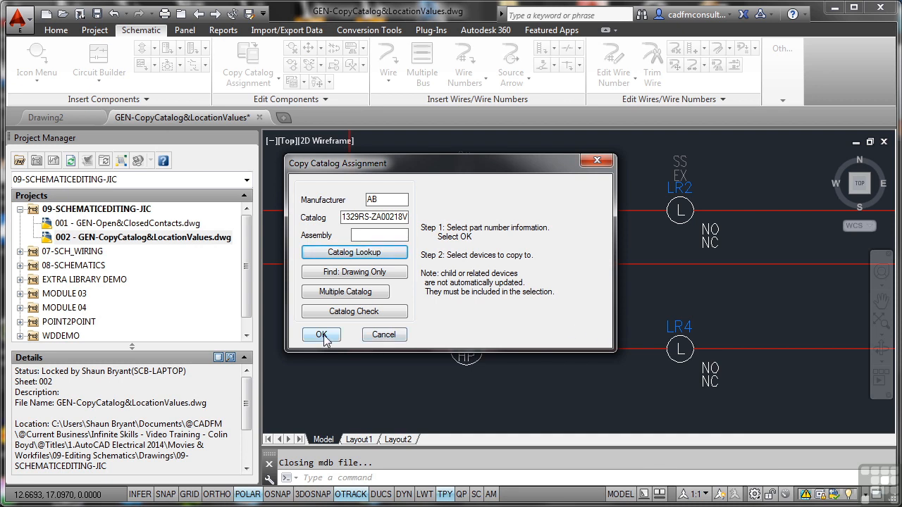
left_click(322, 334)
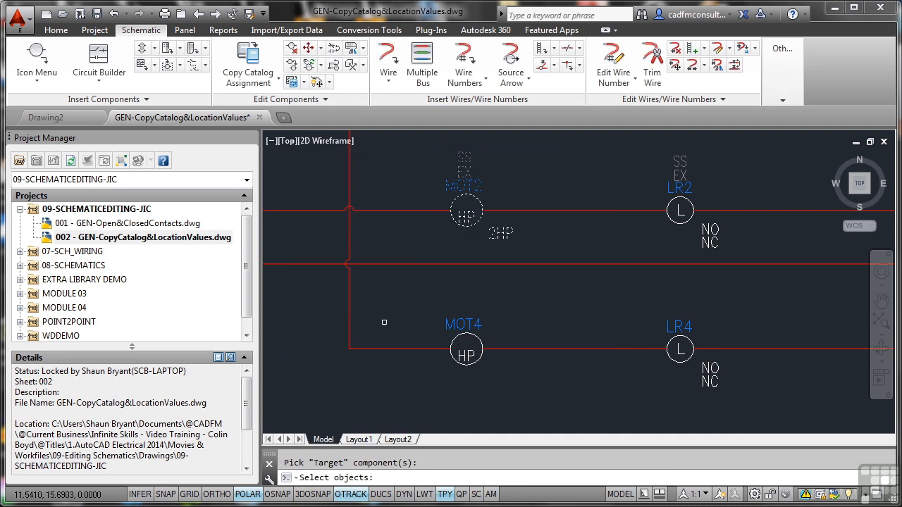
mouse_move(400, 310)
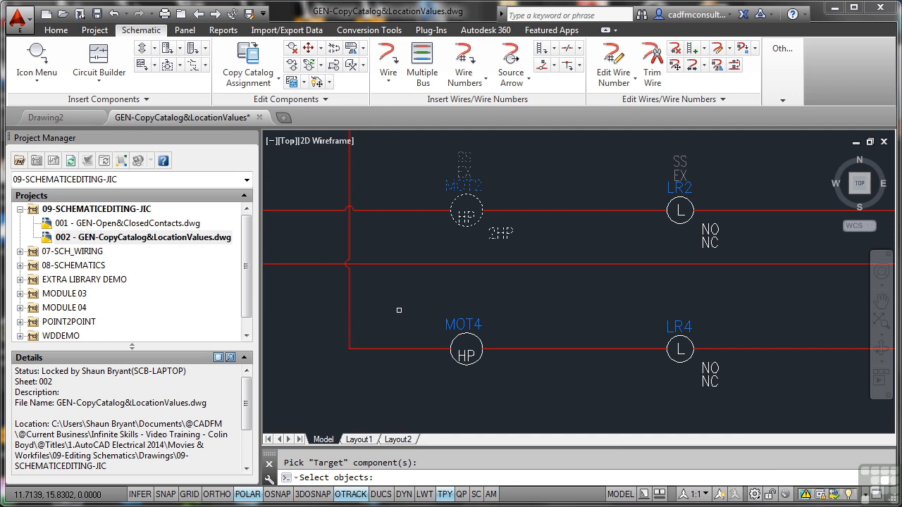
mouse_move(415, 425)
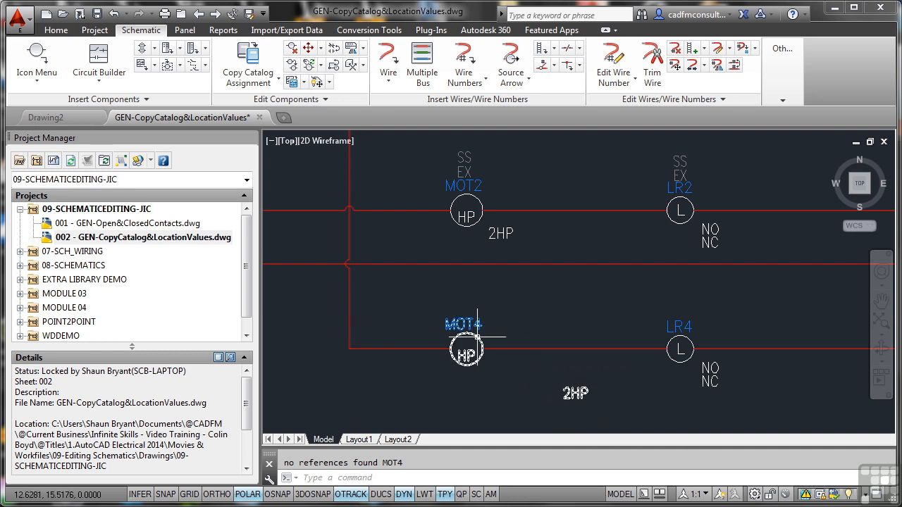
right_click(465, 350)
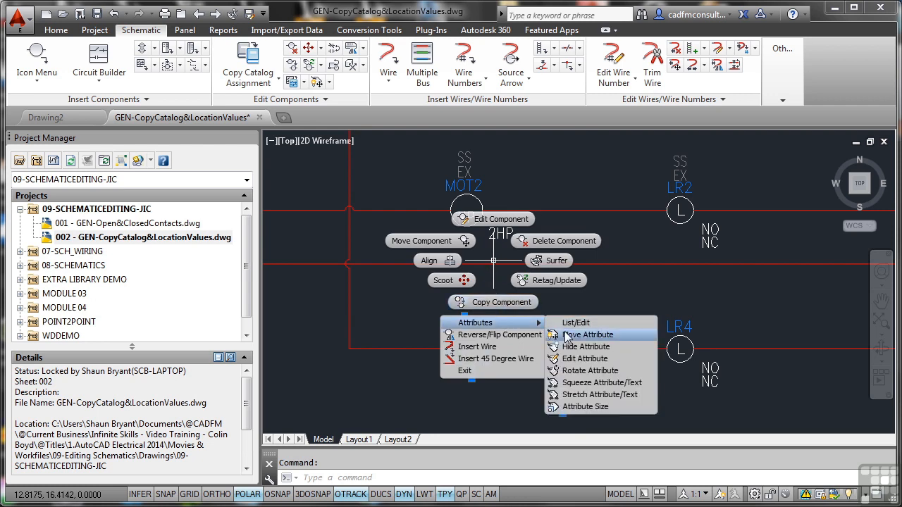
left_click(589, 335)
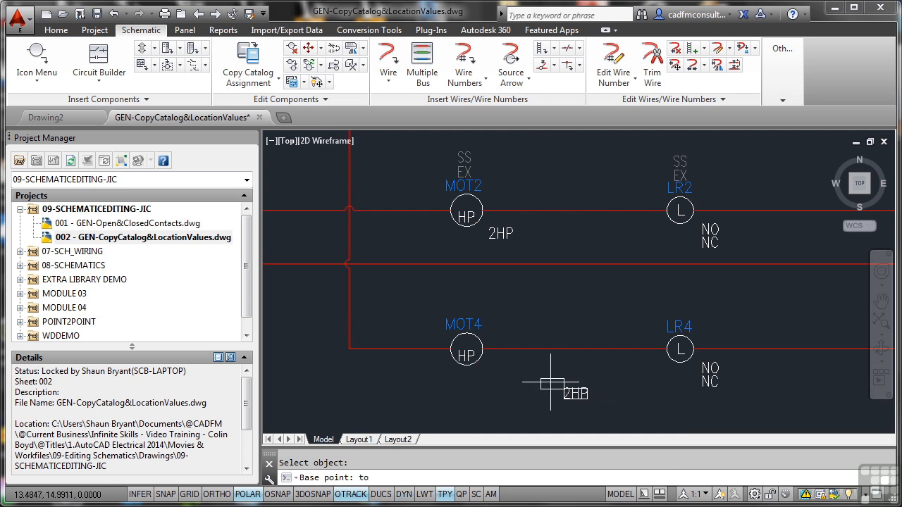
mouse_move(498, 374)
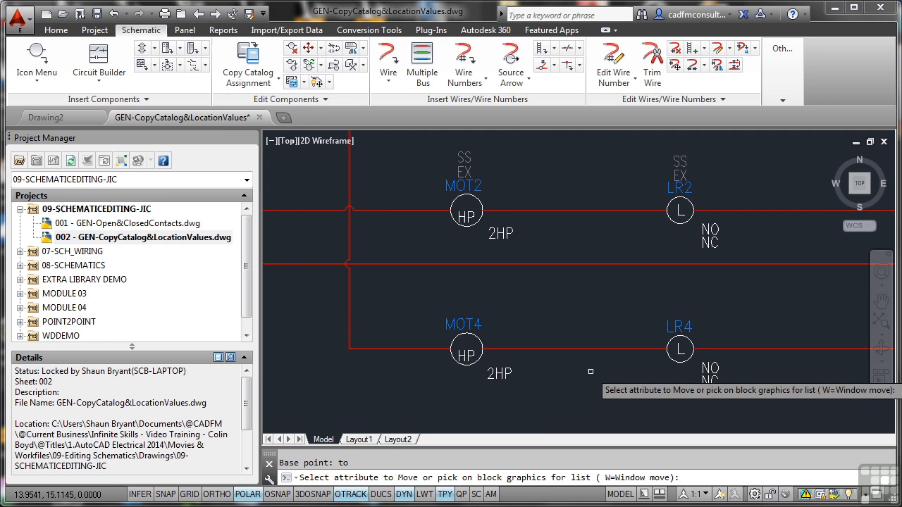
mouse_move(590, 373)
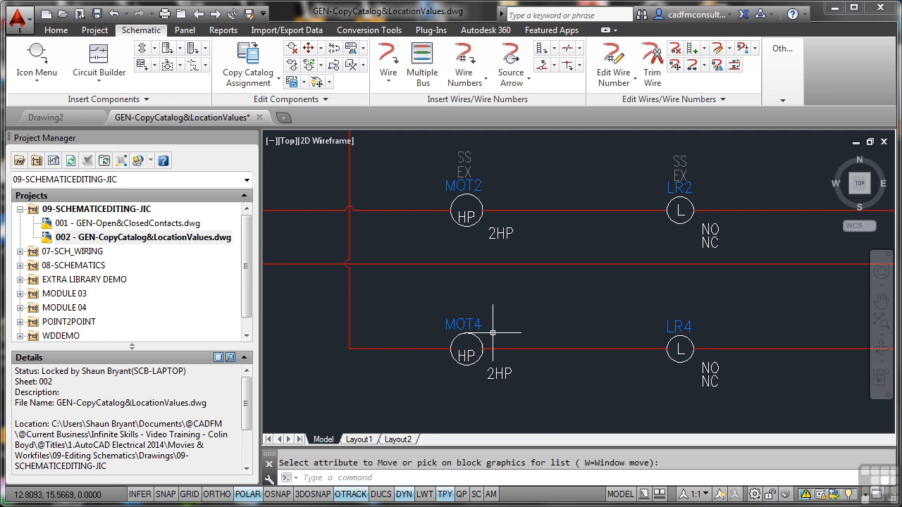
mouse_move(486, 346)
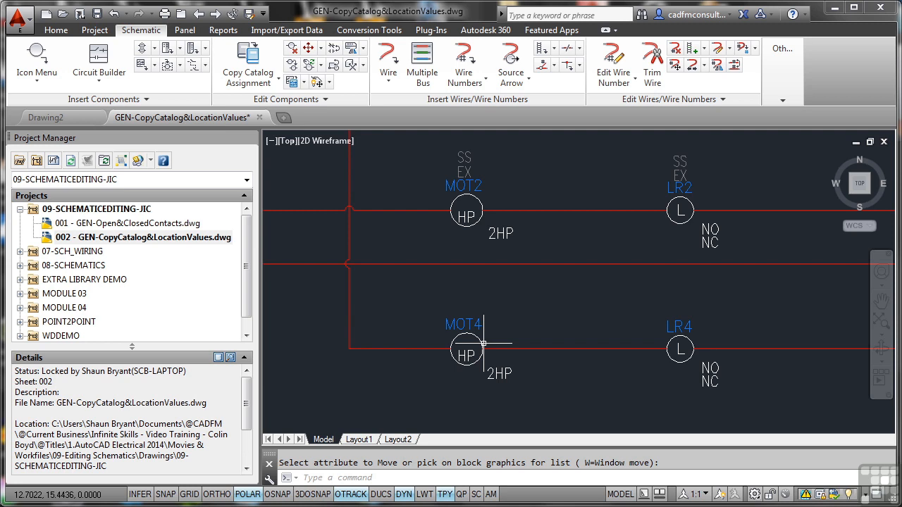
mouse_move(476, 218)
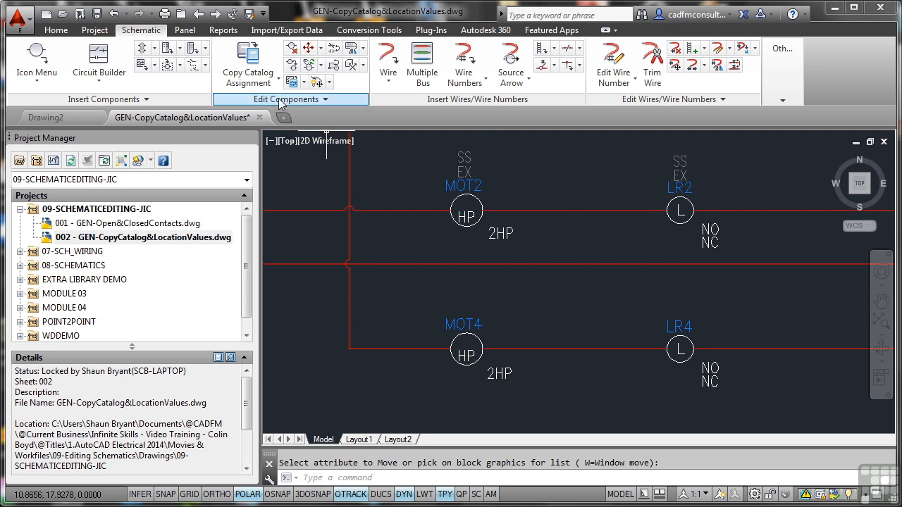
Copy LR2's AB 700-R000C1 relay catalog assignment onto LR4
left_click(248, 62)
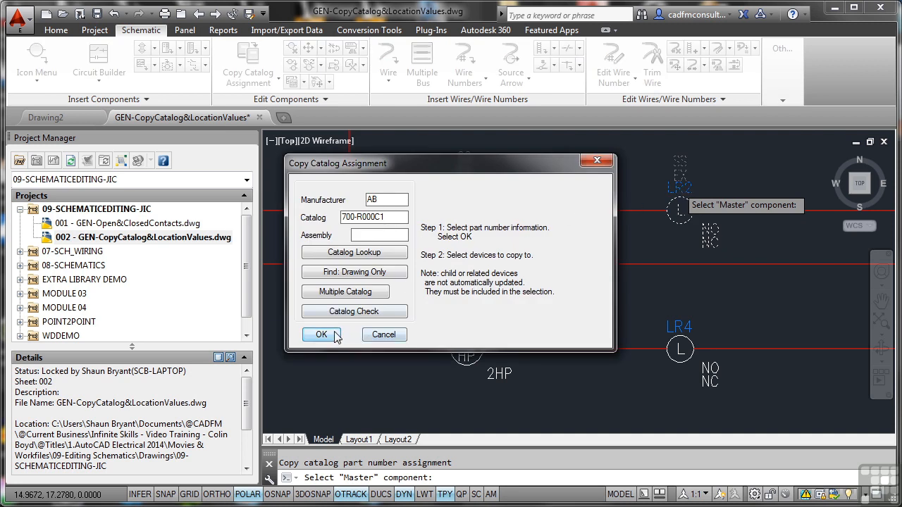
left_click(321, 334)
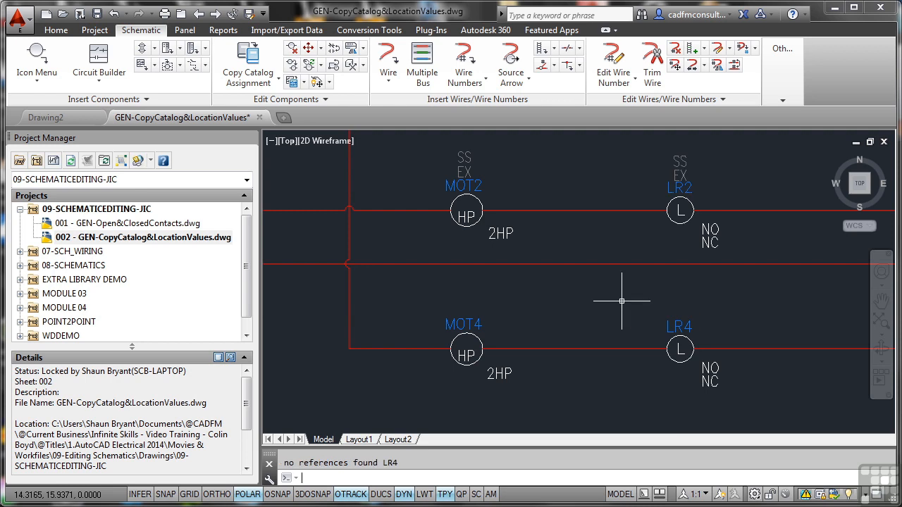
mouse_move(710, 330)
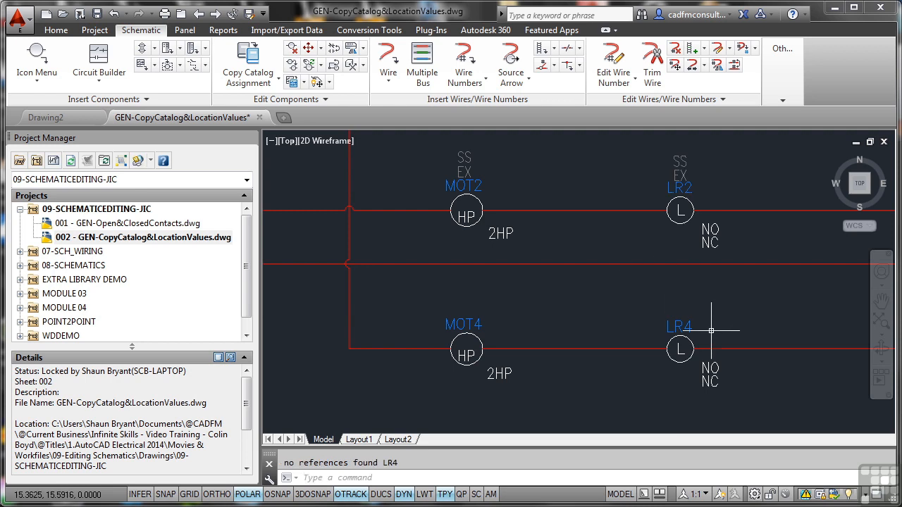
right_click(679, 350)
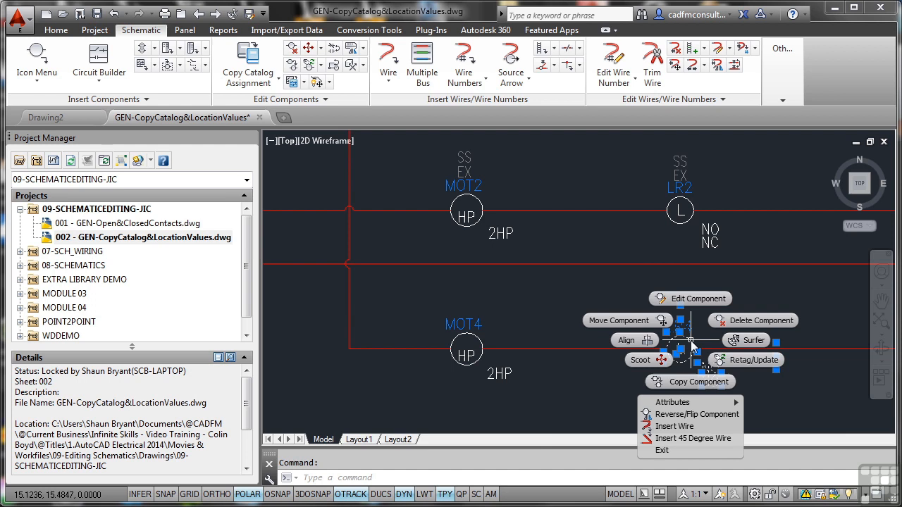
left_click(697, 299)
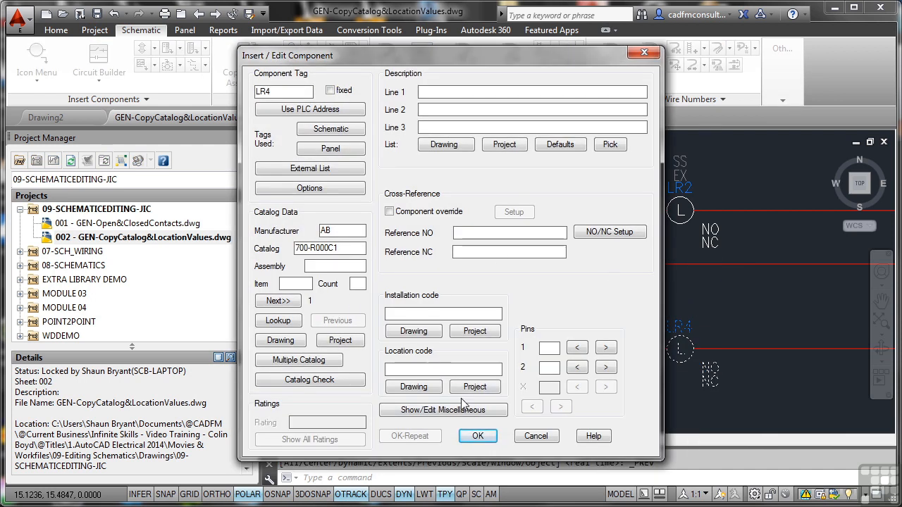
left_click(476, 435)
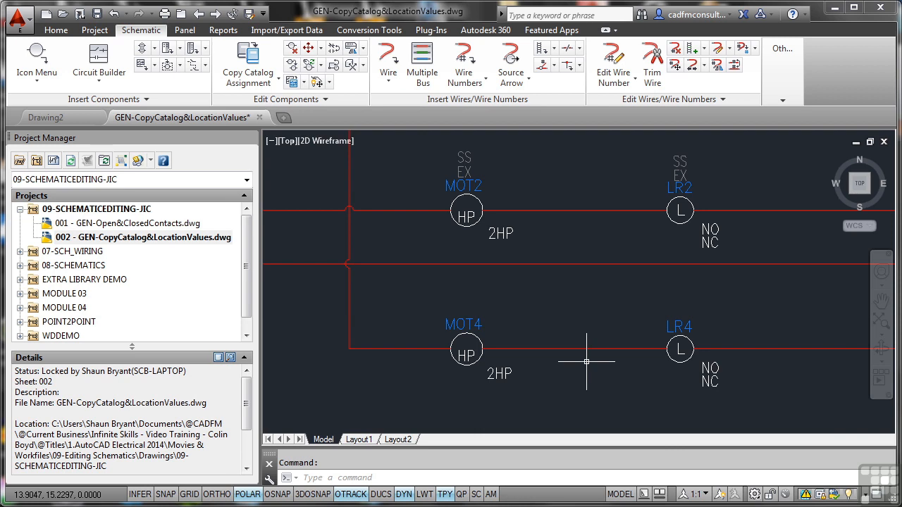
mouse_move(555, 189)
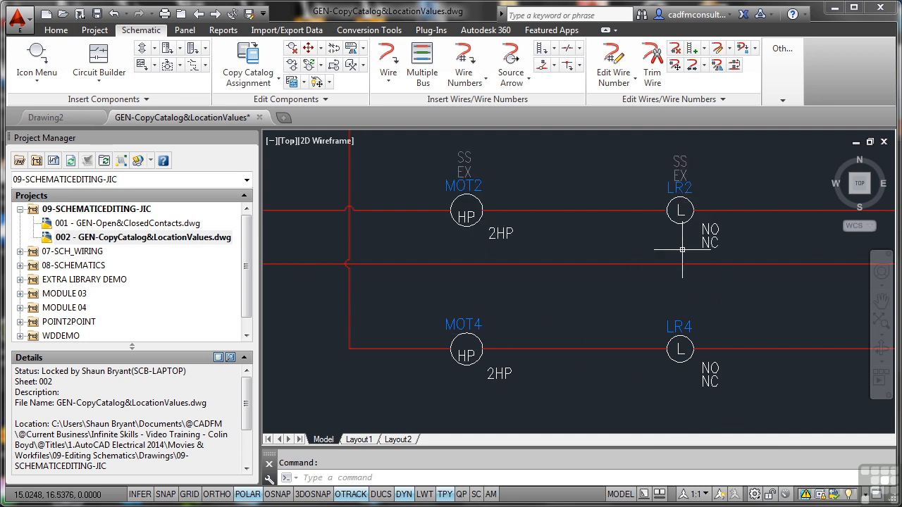
mouse_move(679, 349)
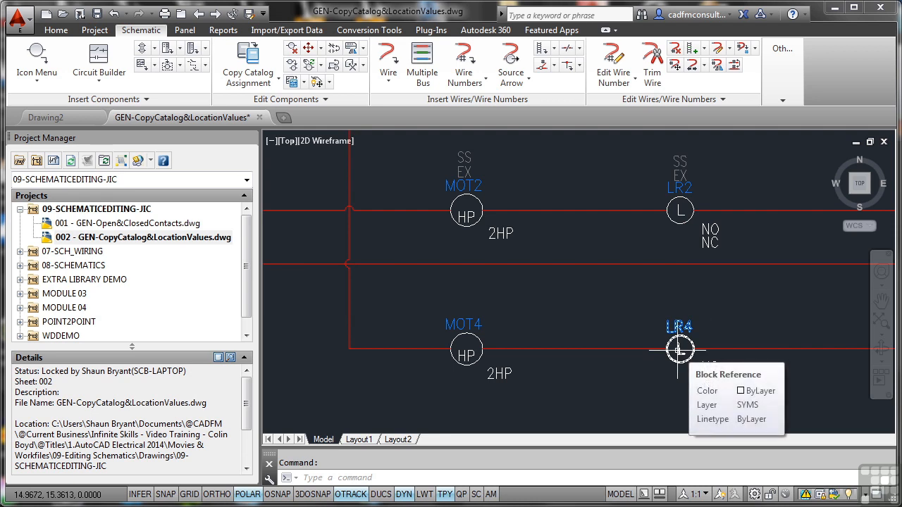
mouse_move(595, 327)
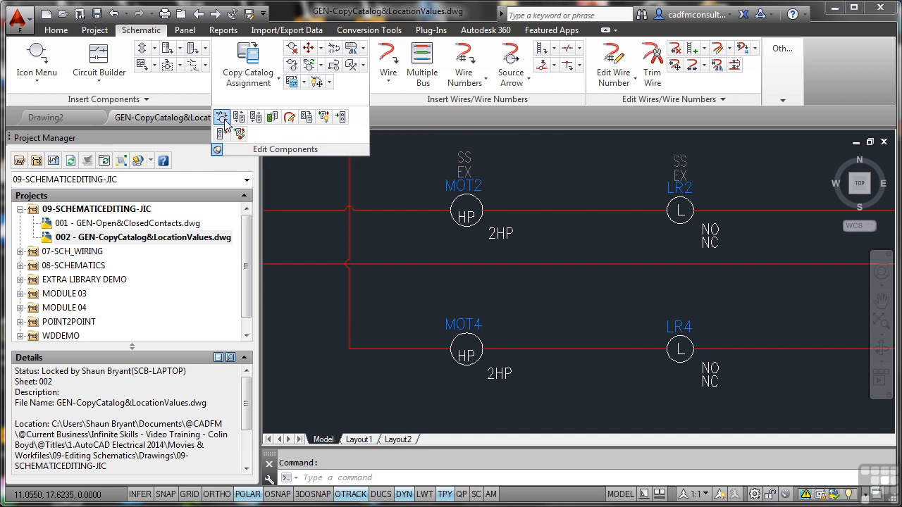
Copy only the EX location code from the master onto MOT4 and LR4
left_click(223, 117)
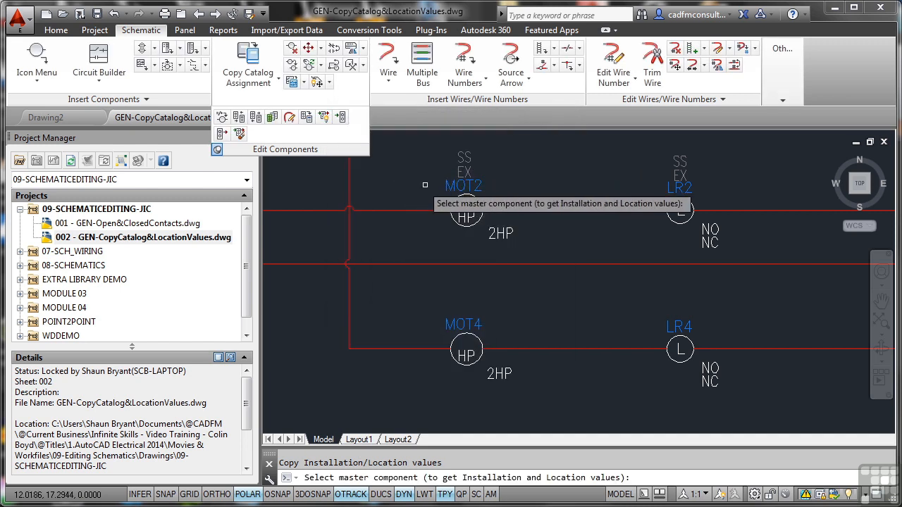
mouse_move(472, 173)
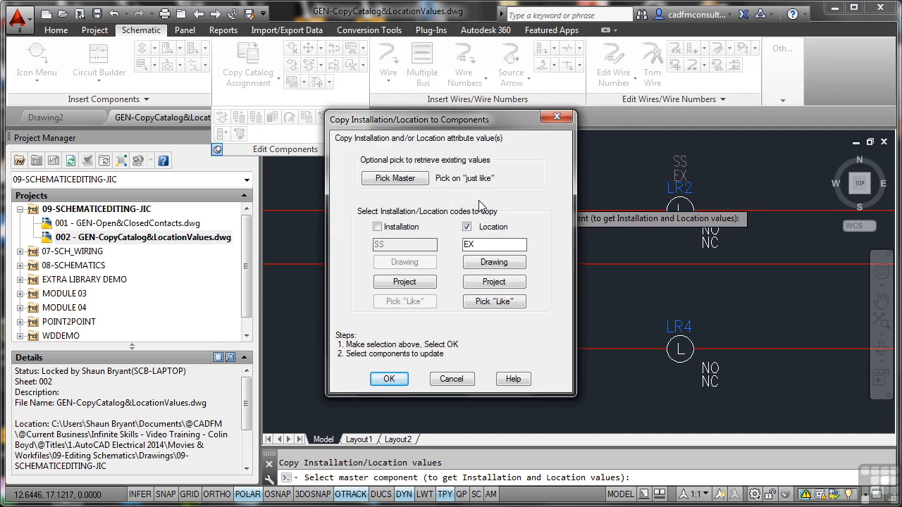
mouse_move(454, 252)
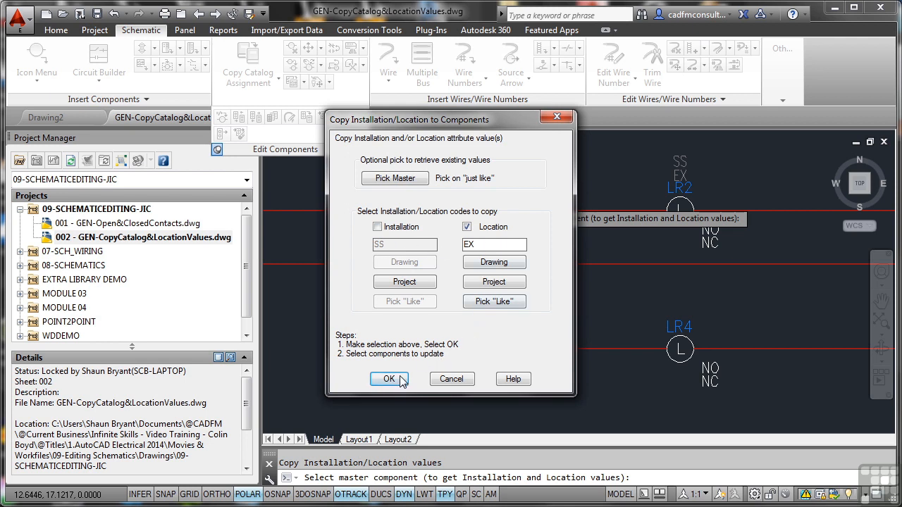
left_click(387, 379)
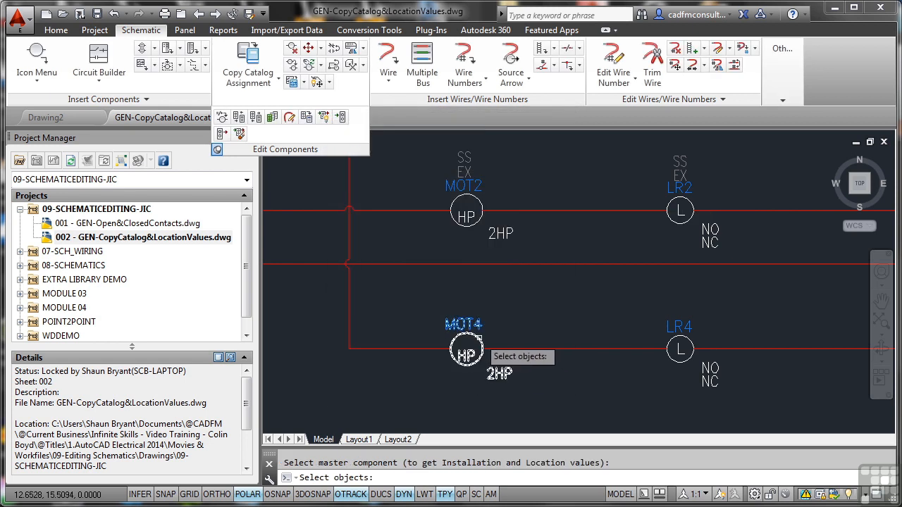
left_click(679, 209)
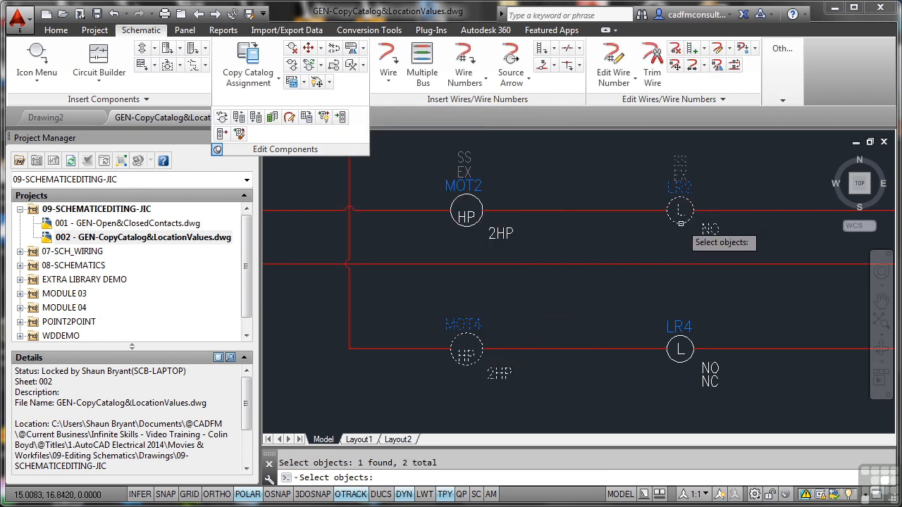
left_click(679, 350)
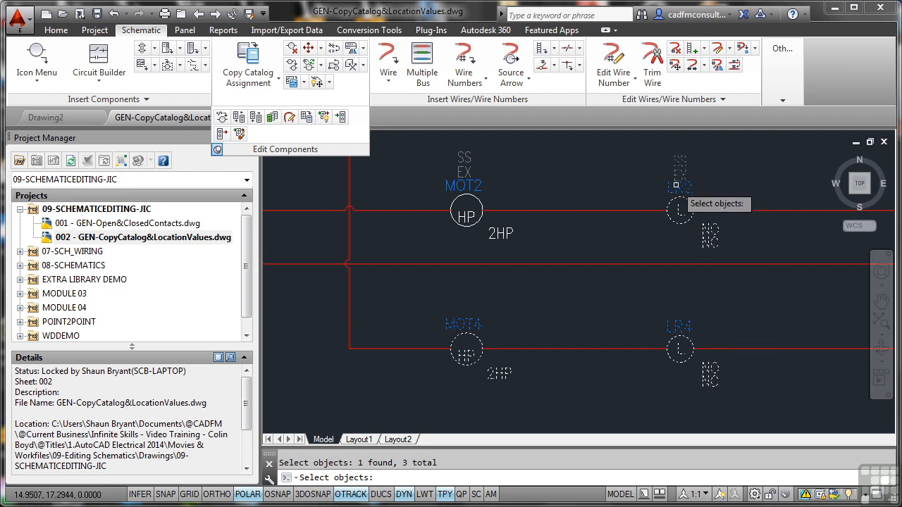
mouse_move(621, 282)
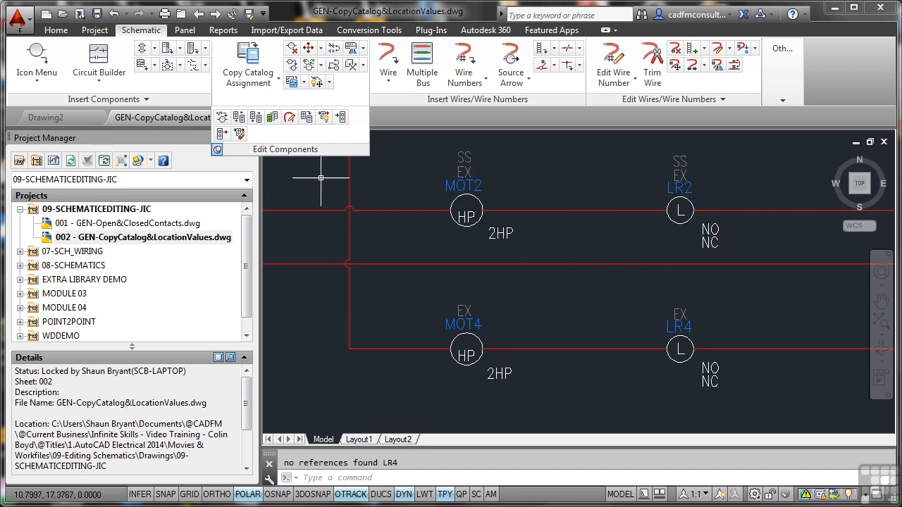
Pick the master again and copy both installation SS and location EX onto MOT4 and LR4
left_click(223, 116)
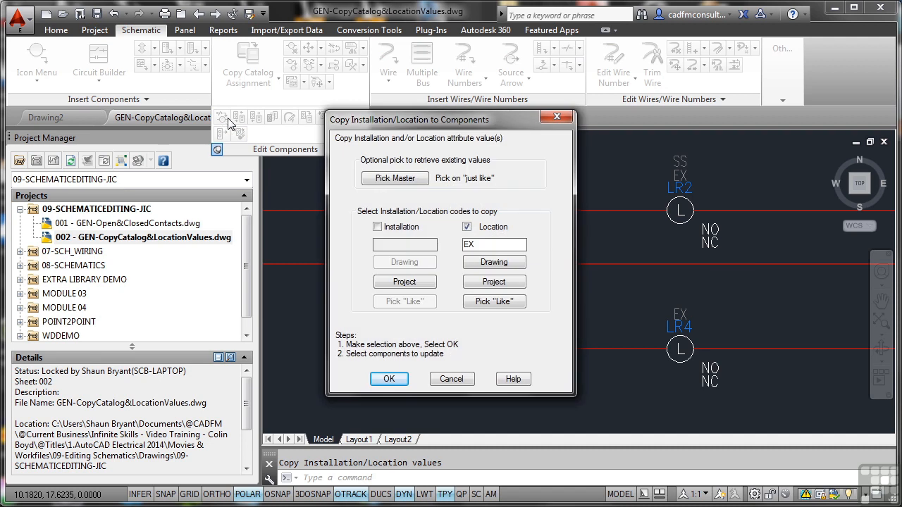
left_click(394, 178)
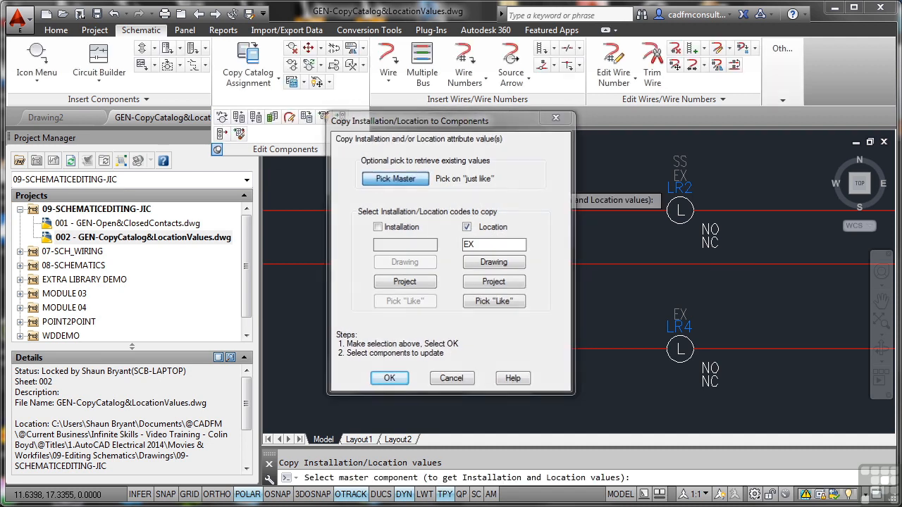
left_click(389, 378)
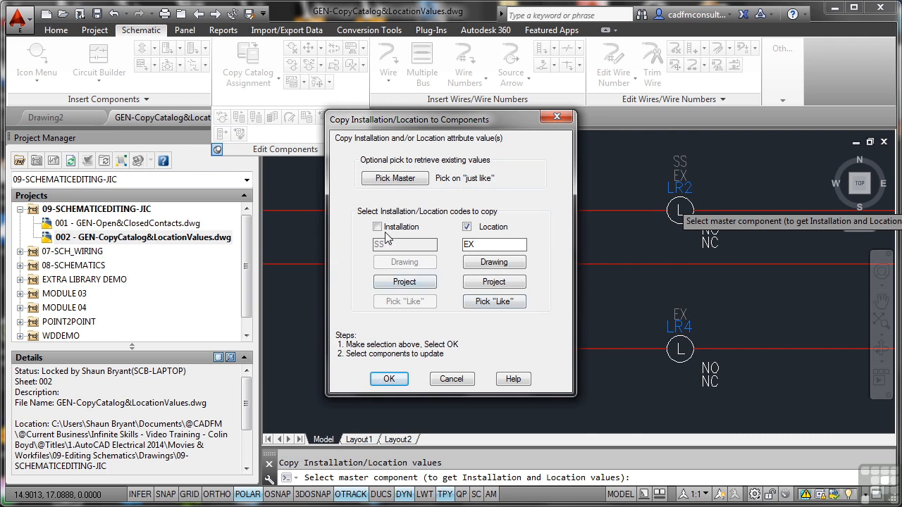
left_click(377, 226)
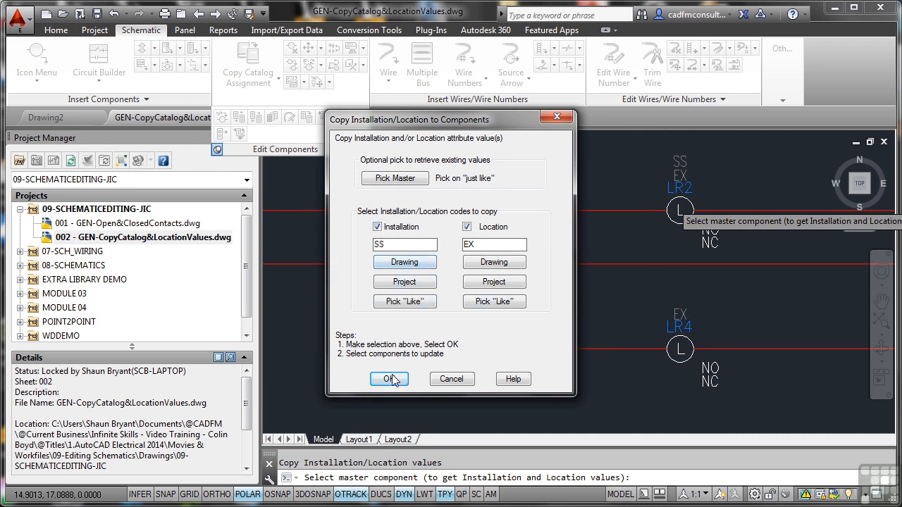
left_click(389, 379)
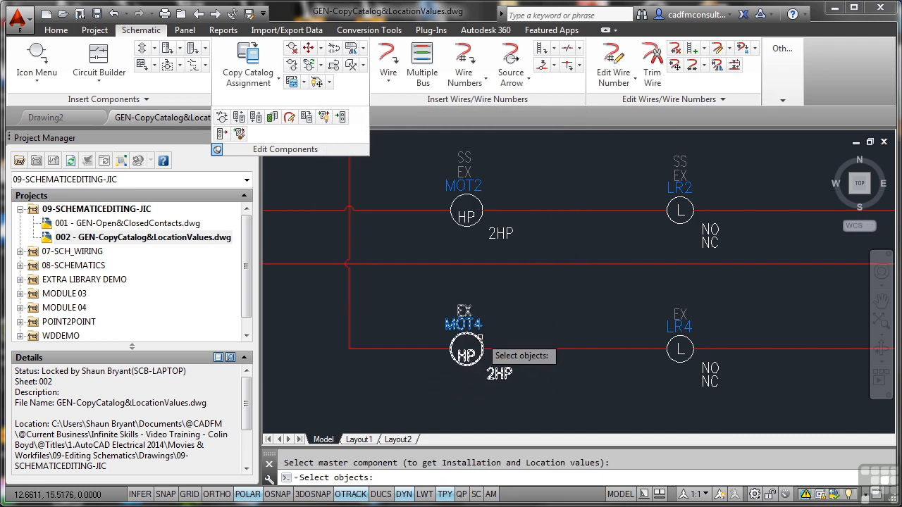
left_click(680, 350)
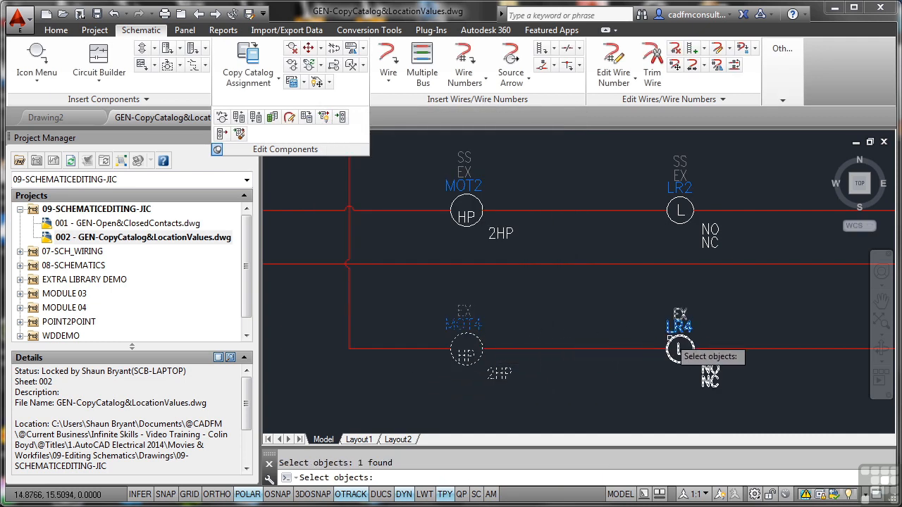
left_click(679, 345)
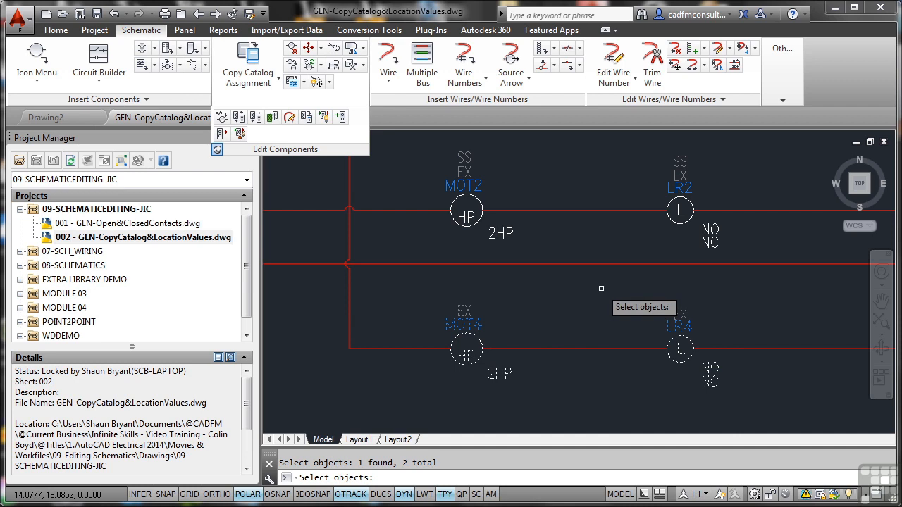